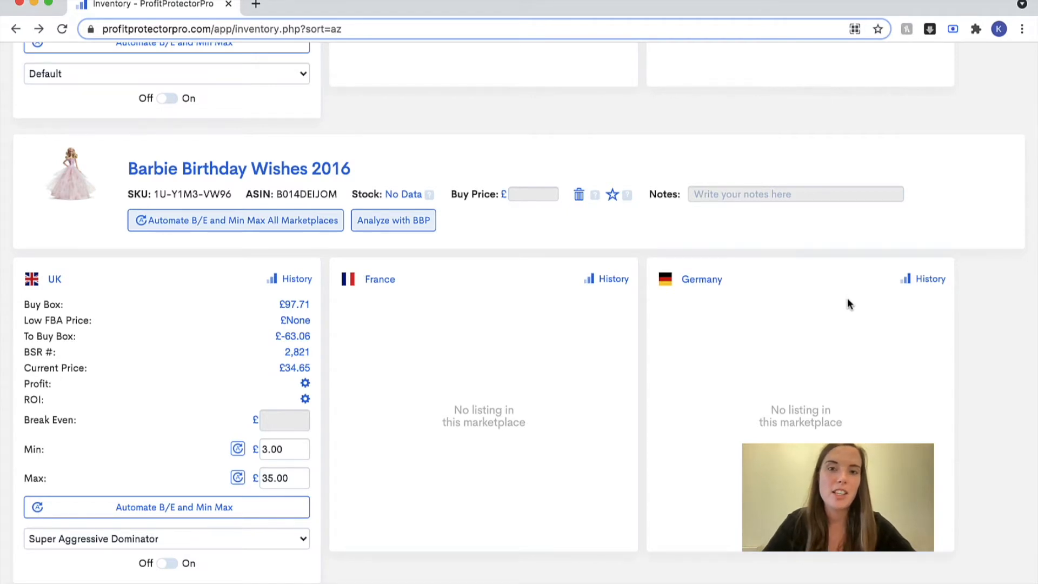
{"action": "mouse_move", "coordinate": [793, 280]}
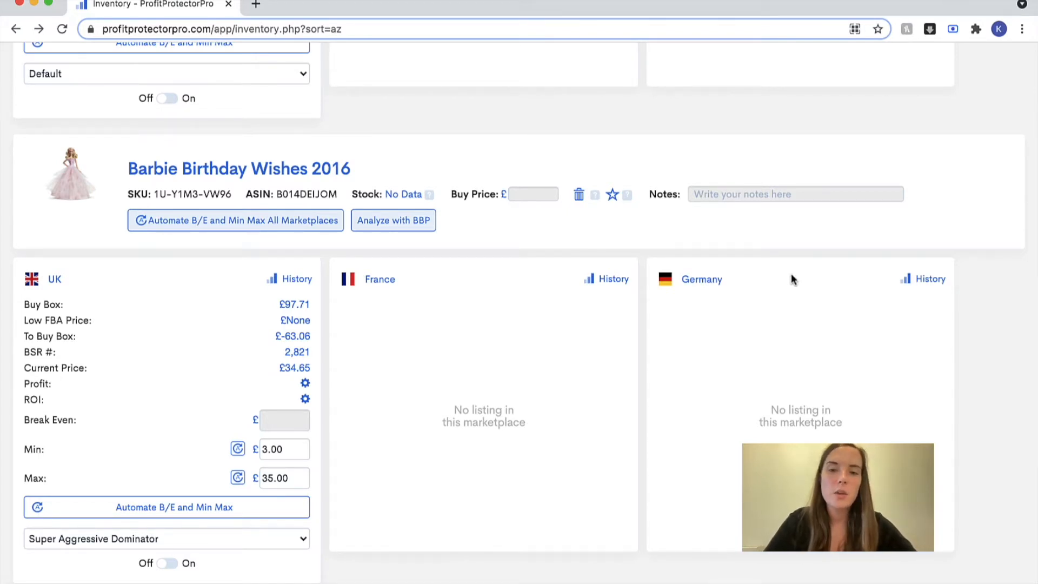
{"action": "mouse_move", "coordinate": [612, 233]}
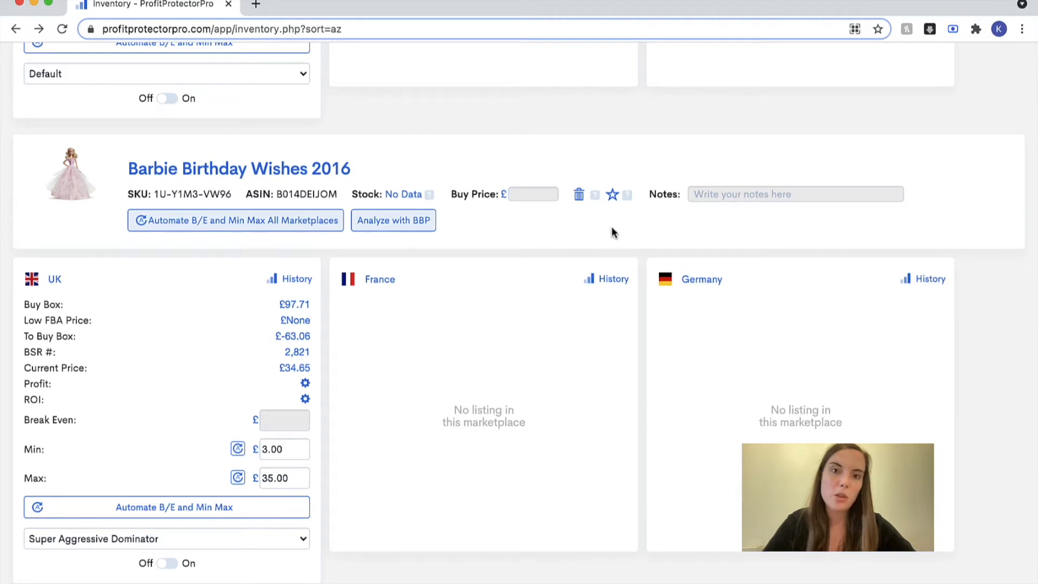
Step: Scroll down to the Barbie Birthday Wishes 2016 listing to star it as favourite
{"action": "scroll", "scroll_direction": "down", "scroll_amount": 3}
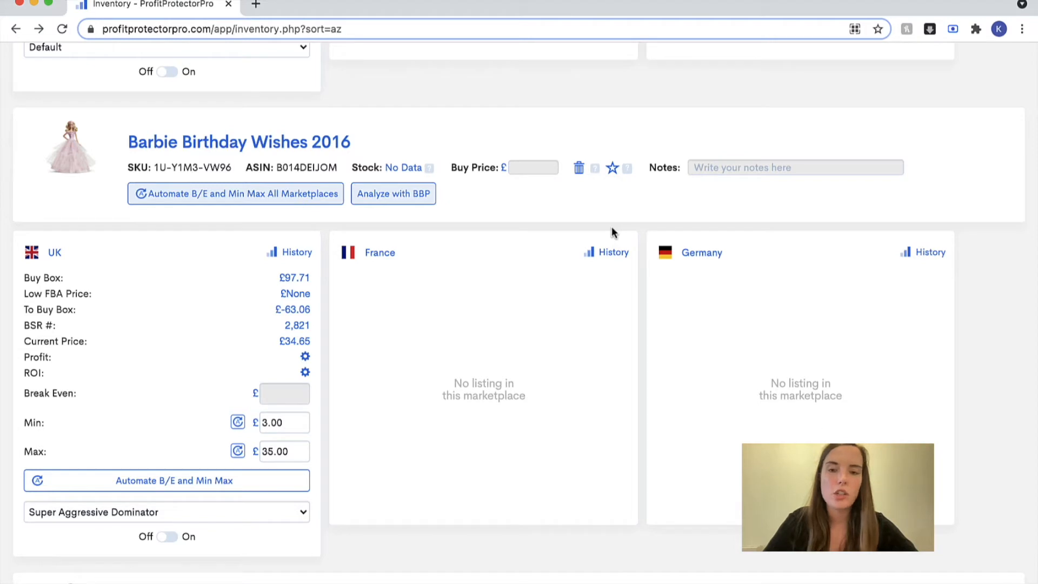
{"action": "mouse_move", "coordinate": [628, 172]}
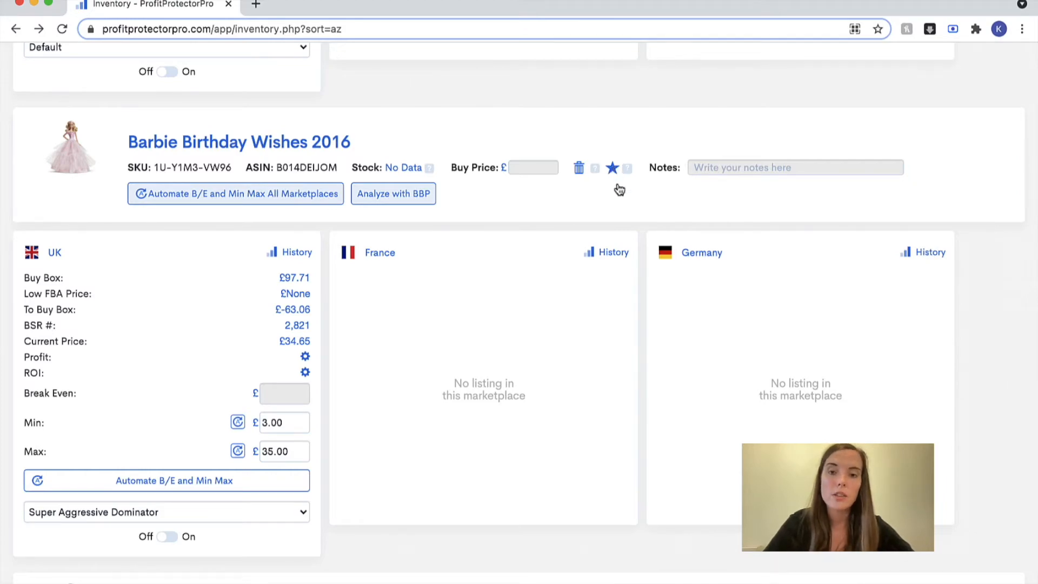
Step: Filter the inventory to Favorites so Barbie Birthday Wishes 2016 appears first
{"action": "scroll", "scroll_direction": "down", "scroll_amount": 3}
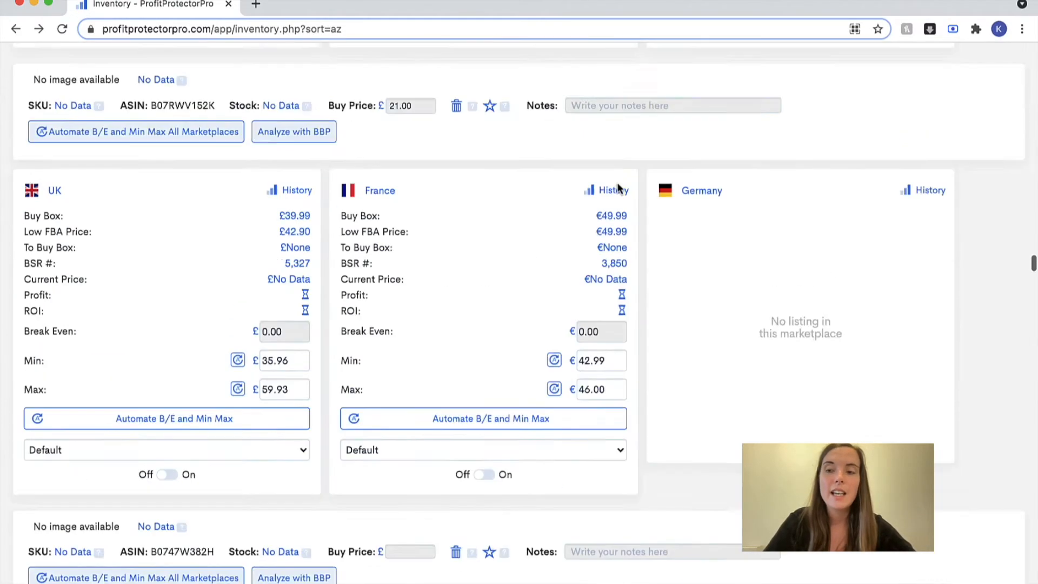
{"action": "scroll", "scroll_direction": "up", "scroll_amount": 3}
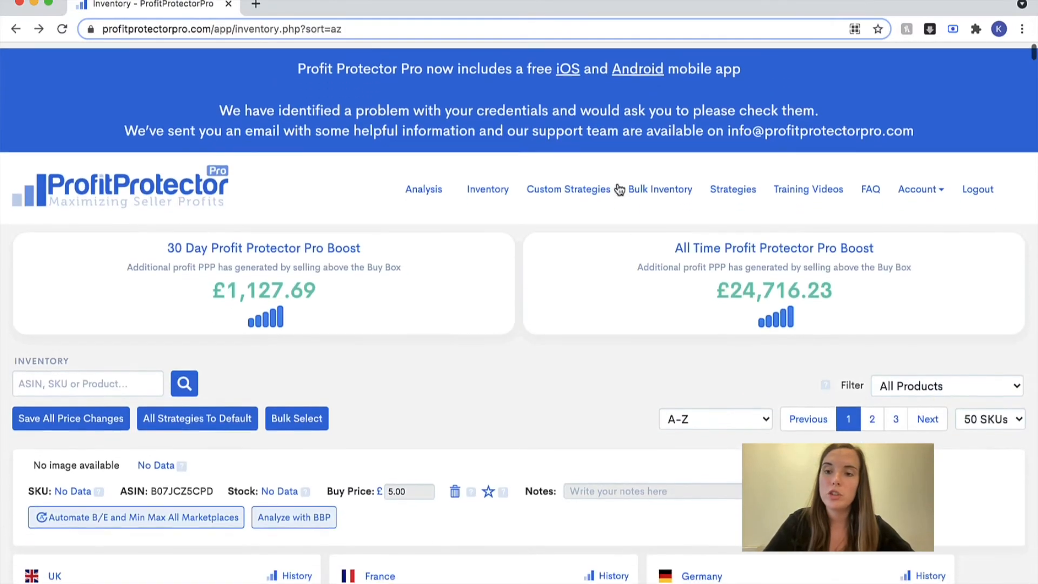
{"action": "scroll", "scroll_direction": "down", "scroll_amount": 3}
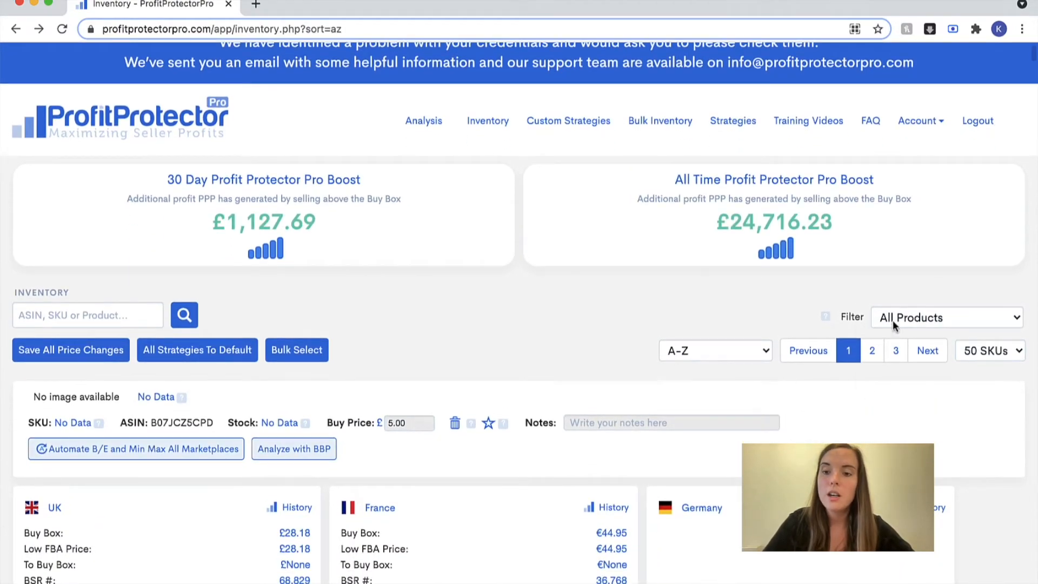
{"action": "left_click", "coordinate": [947, 318]}
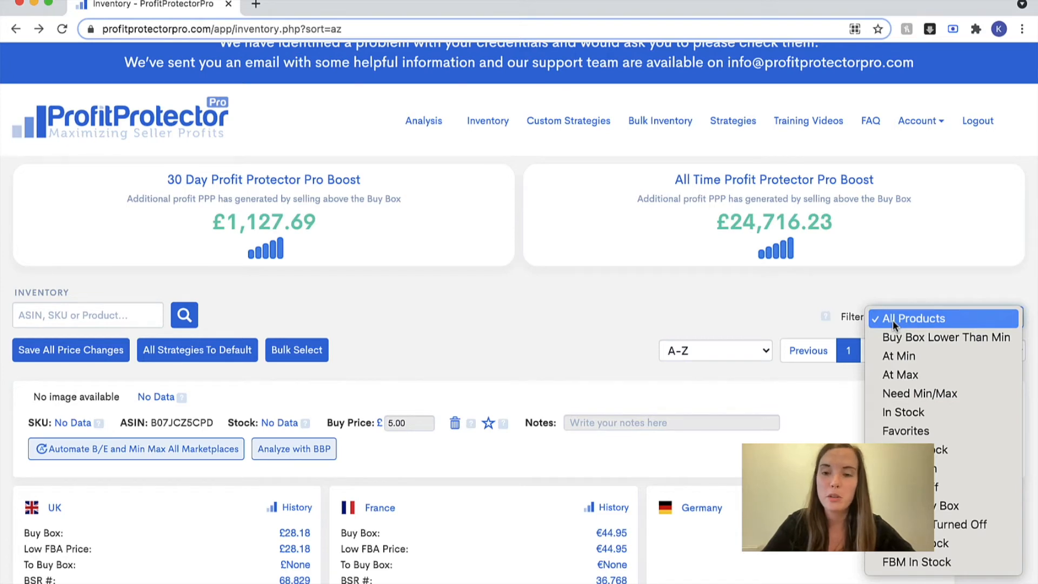
{"action": "mouse_move", "coordinate": [908, 431]}
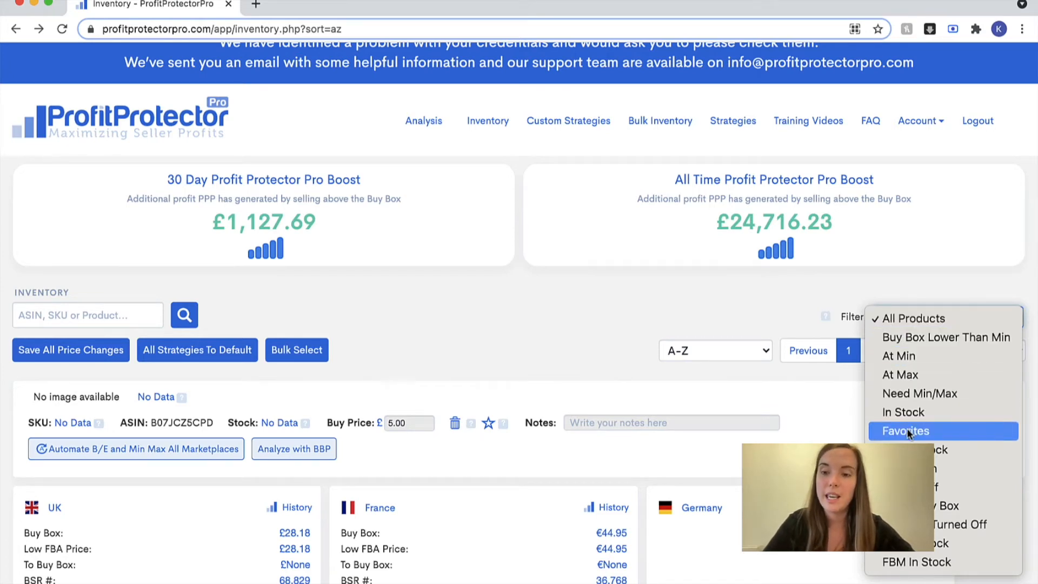
{"action": "left_click", "coordinate": [905, 430]}
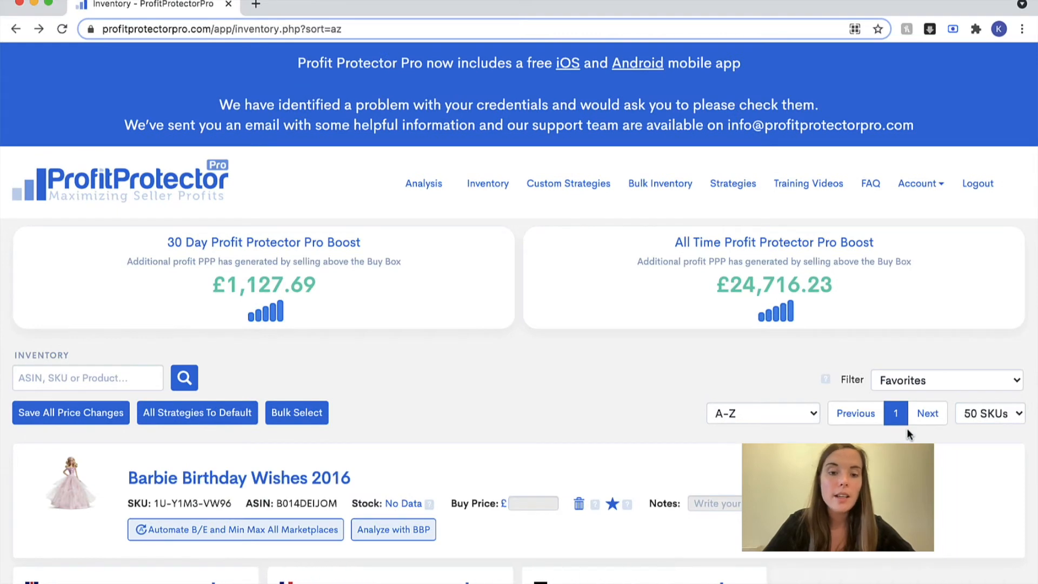
Step: Type 'hello' into the Barbie Birthday Wishes 2016 Notes field
{"action": "scroll", "scroll_direction": "down", "scroll_amount": 3}
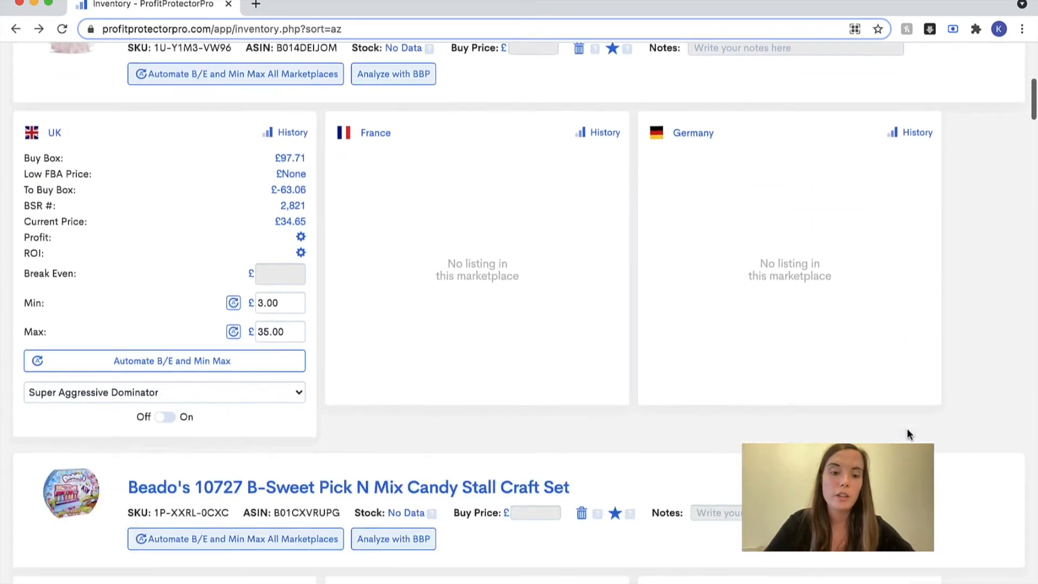
{"action": "scroll", "scroll_direction": "up", "scroll_amount": 3}
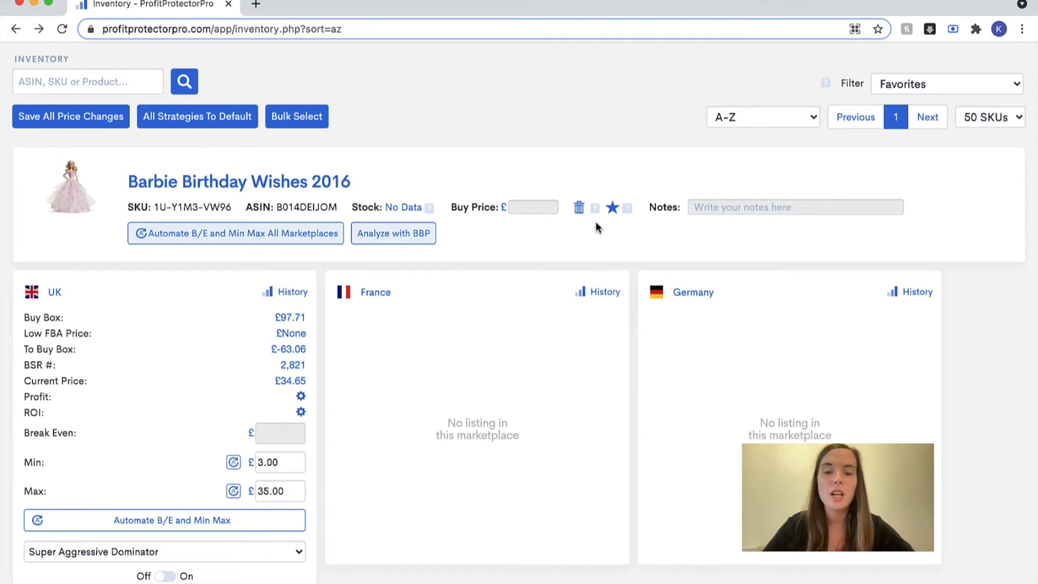
{"action": "mouse_move", "coordinate": [598, 227]}
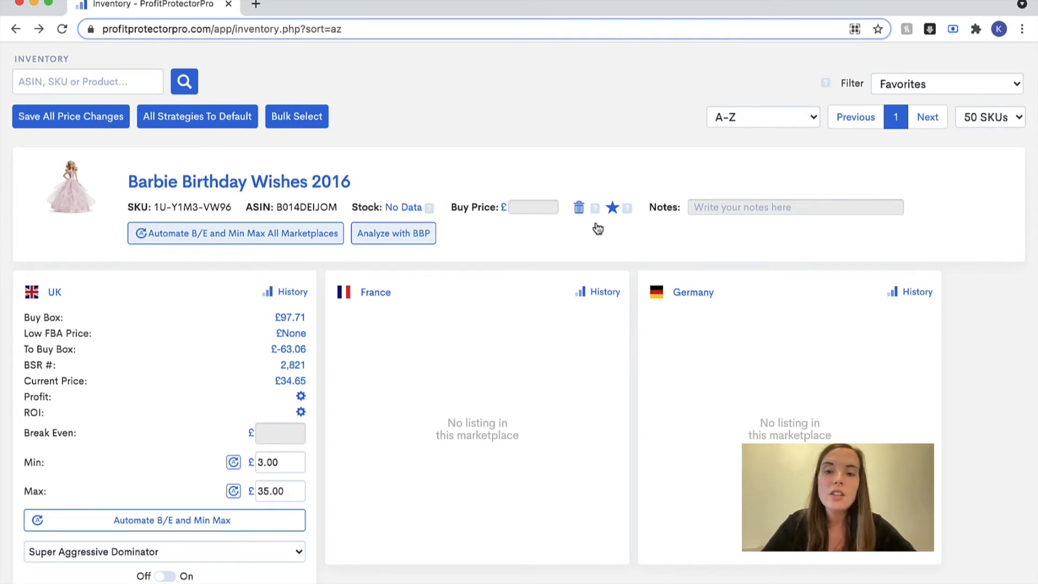
{"action": "left_click", "coordinate": [795, 207]}
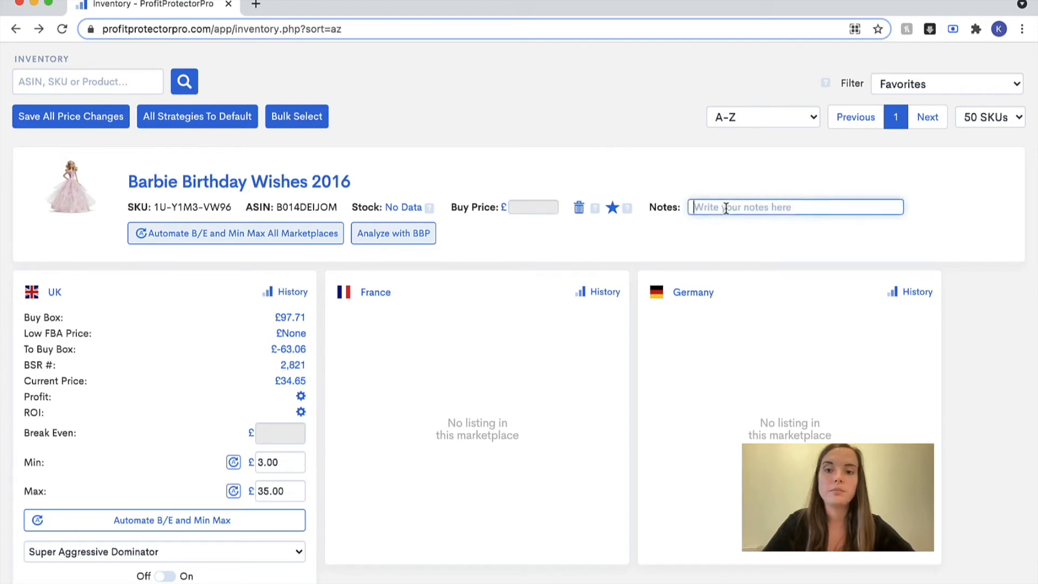
{"action": "type", "text": "hello"}
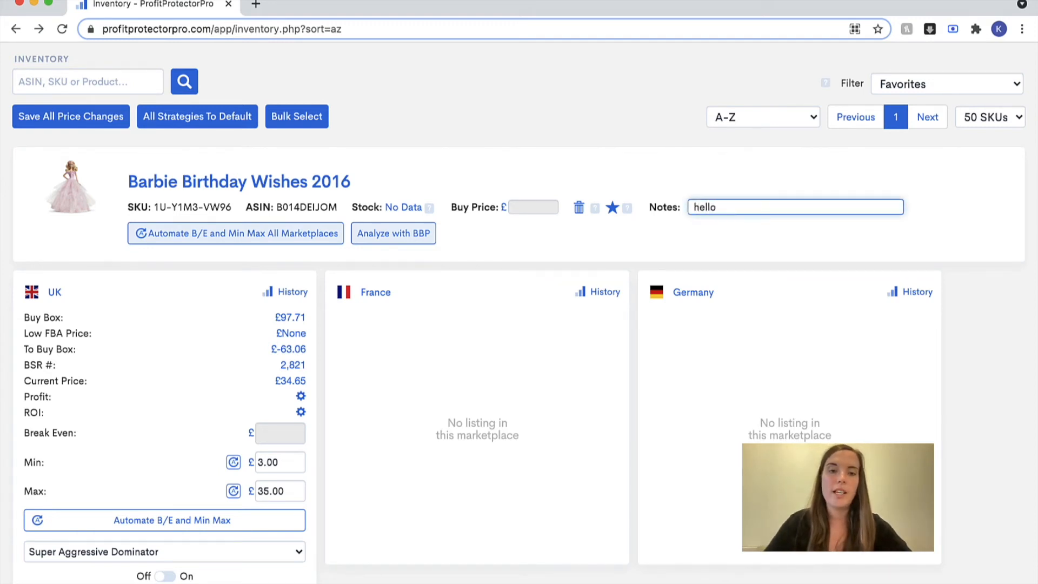